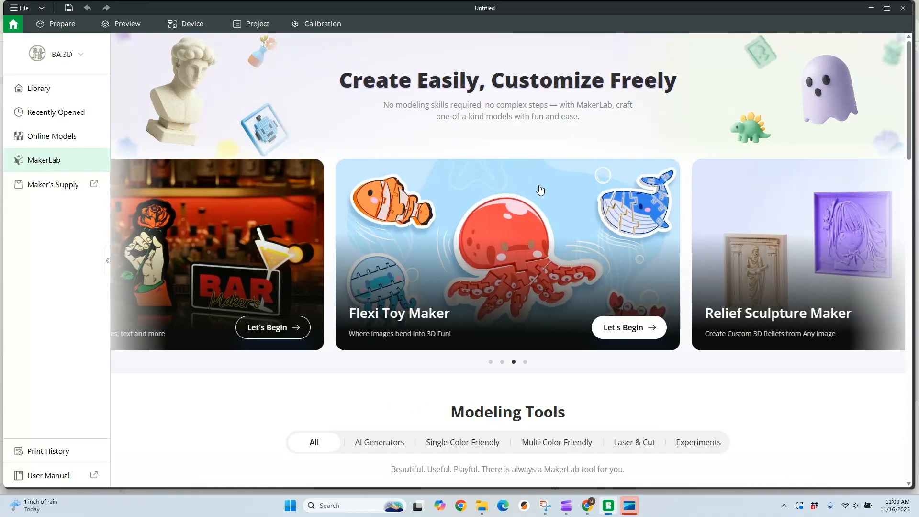
mouse_move(526, 193)
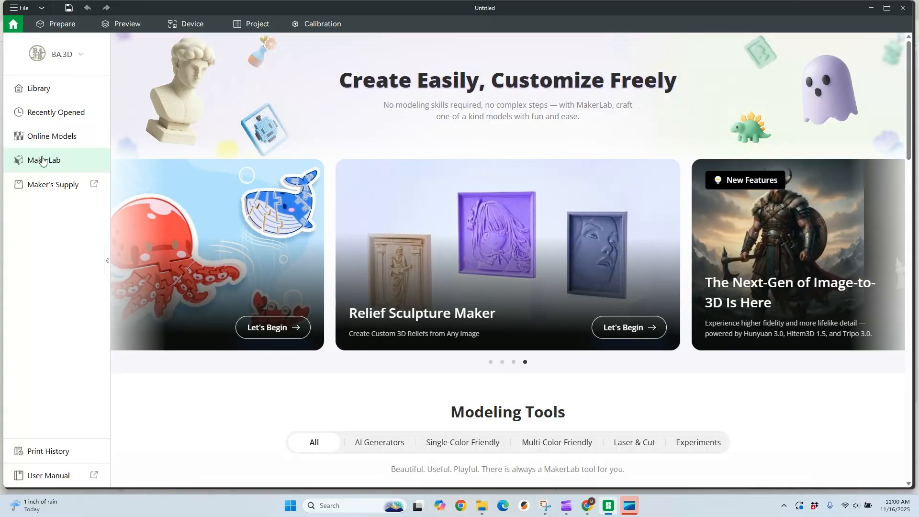
Scroll the MakerLab page down to the Modeling Tools section
scroll("down", 3)
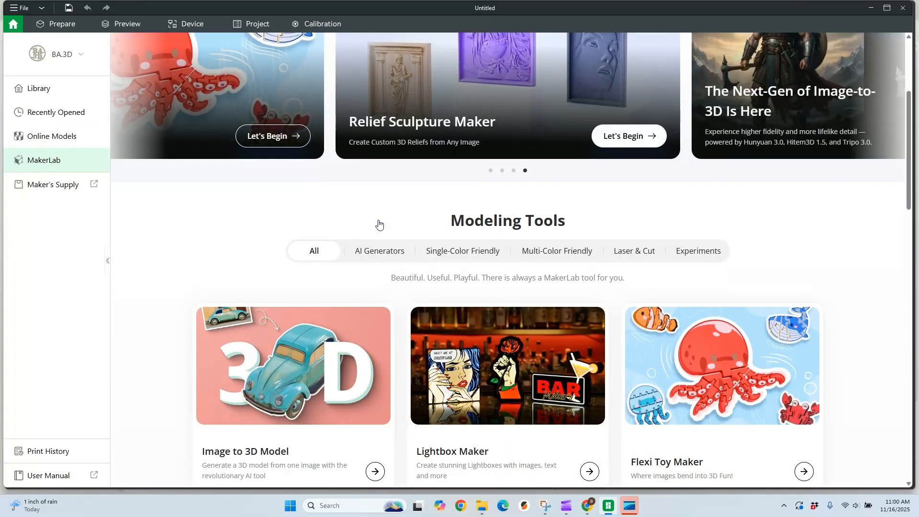
scroll("down", 3)
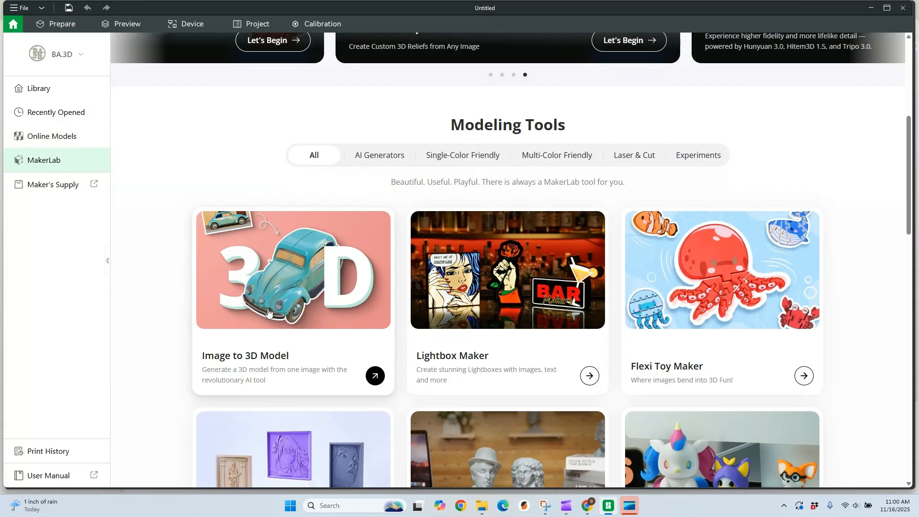
Load the Snake Plant in Pot photo as the source for Image to 3D Model
left_click(270, 270)
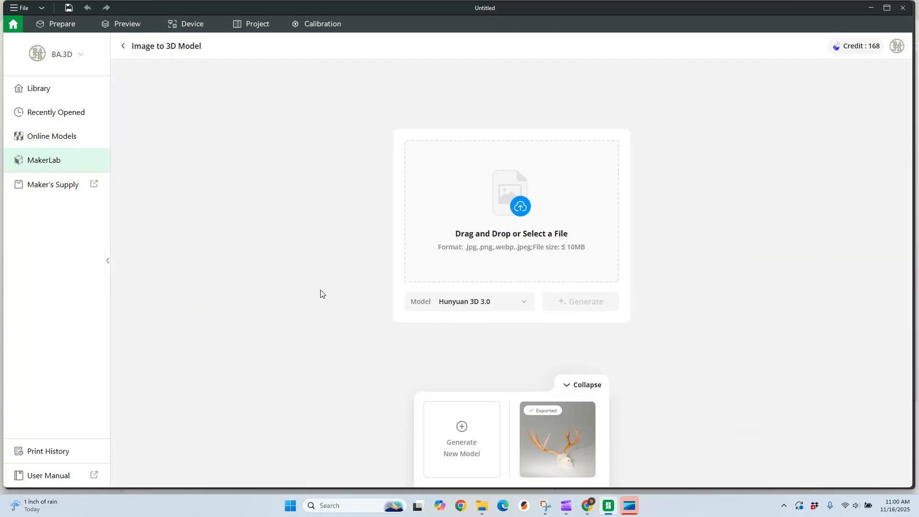
mouse_move(536, 226)
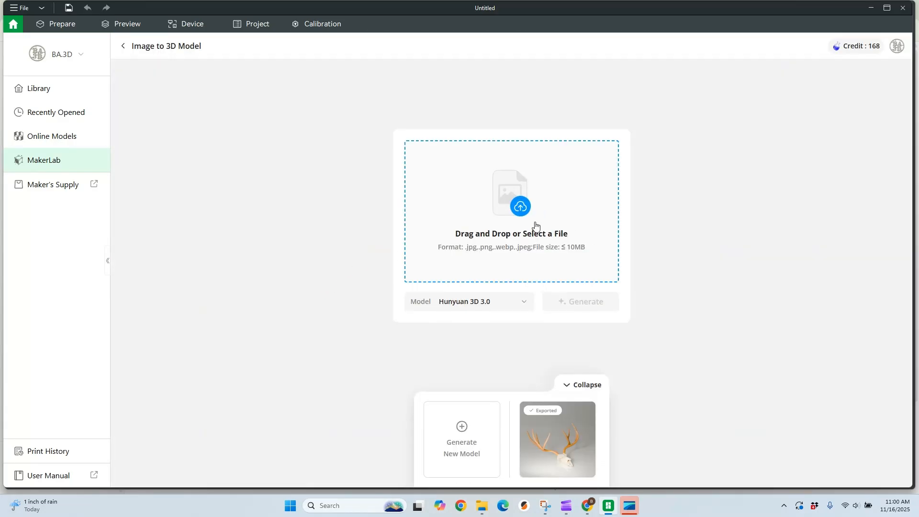
mouse_move(534, 222)
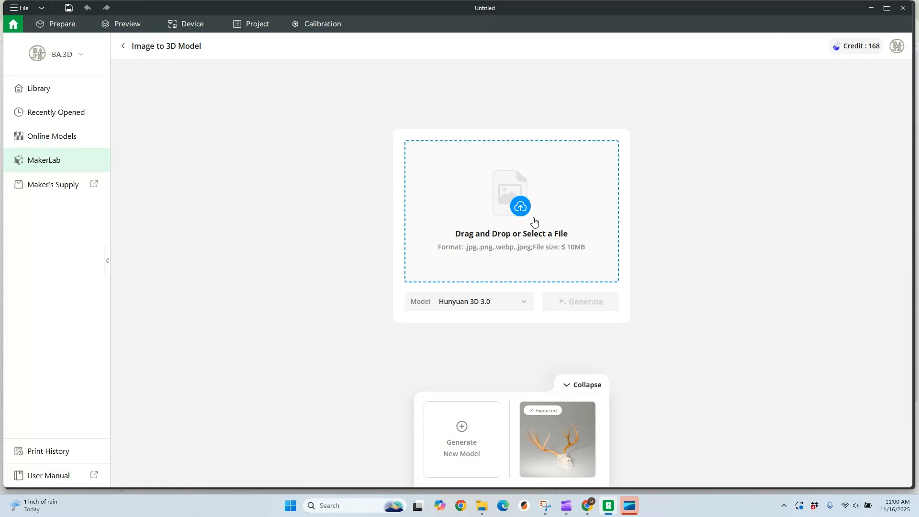
left_click(509, 199)
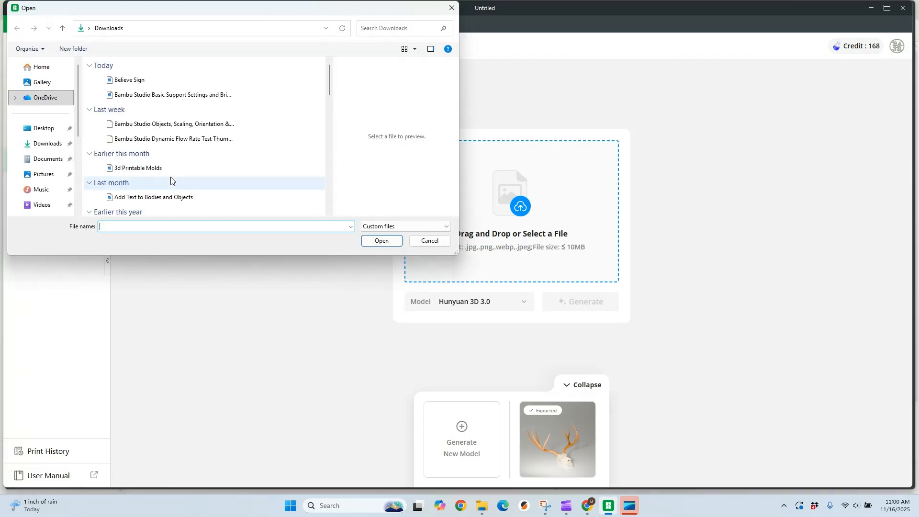
left_click(127, 80)
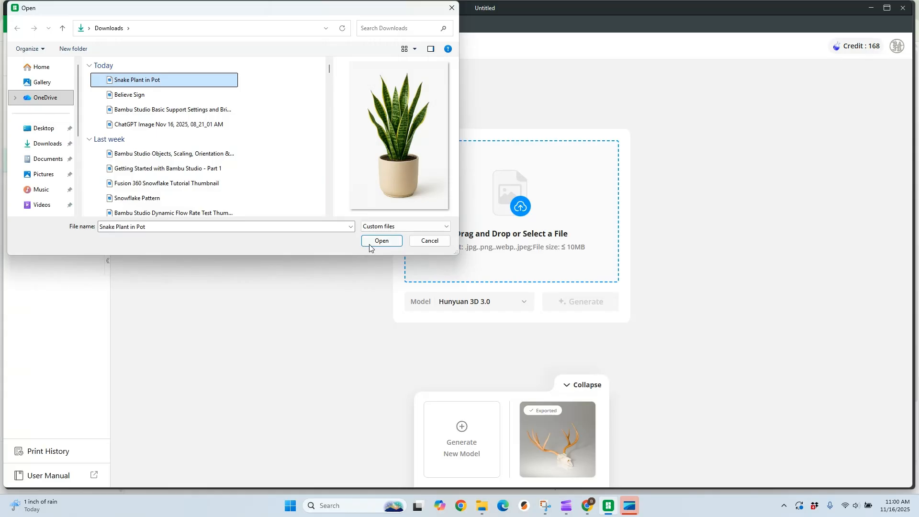
left_click(381, 241)
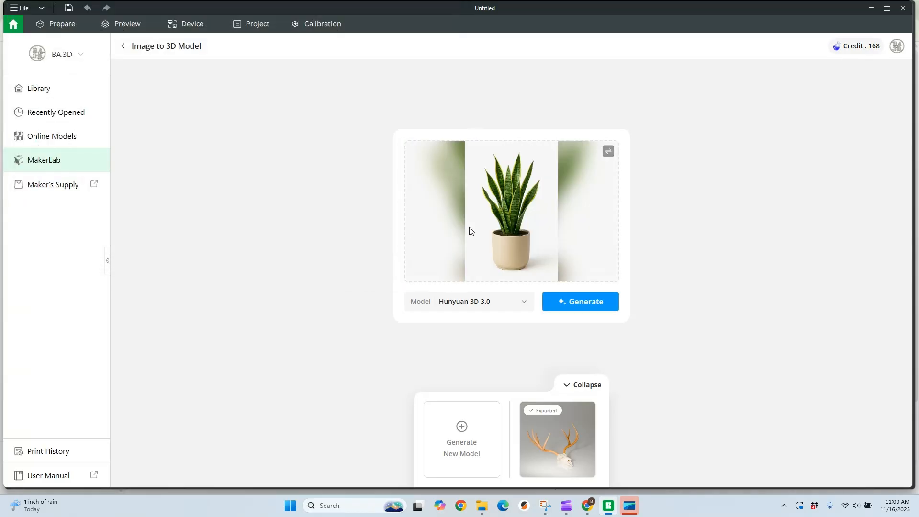
mouse_move(540, 178)
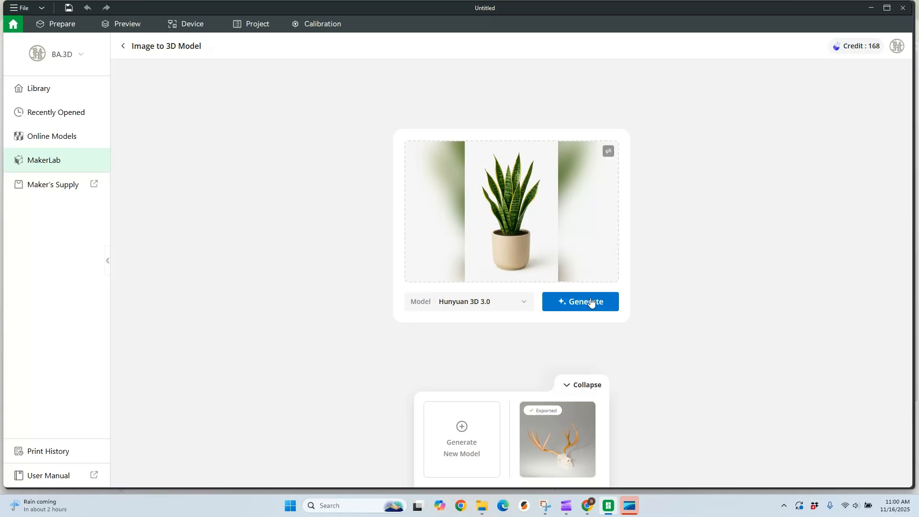
mouse_move(593, 304)
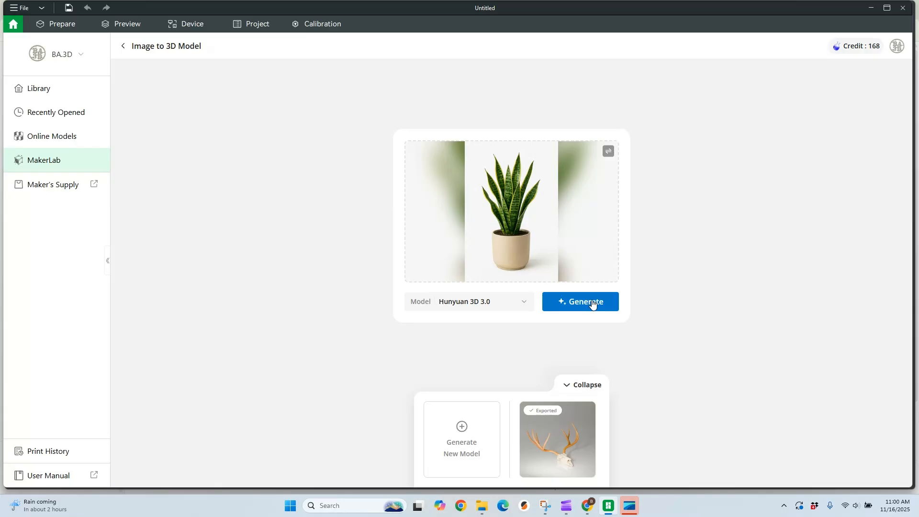
mouse_move(598, 305)
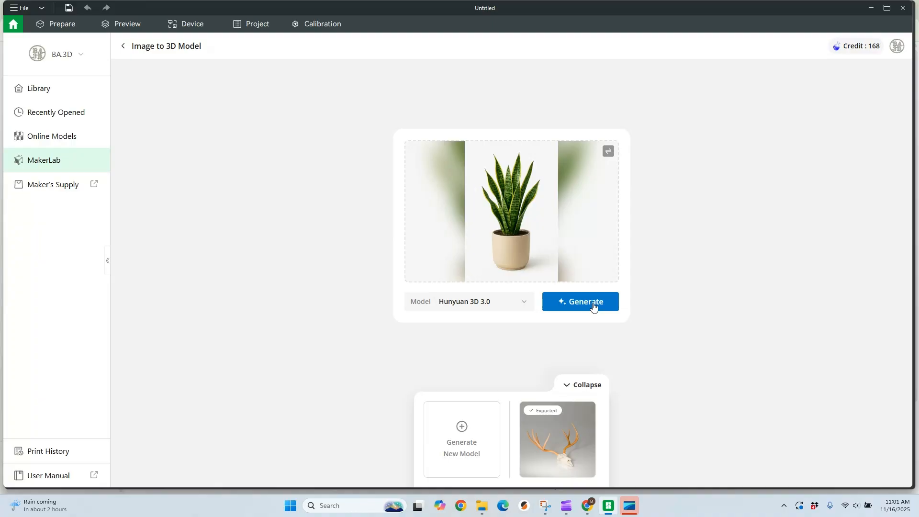
Generate the textured potted snake plant model with Hunyuan 3D 3.0
left_click(587, 301)
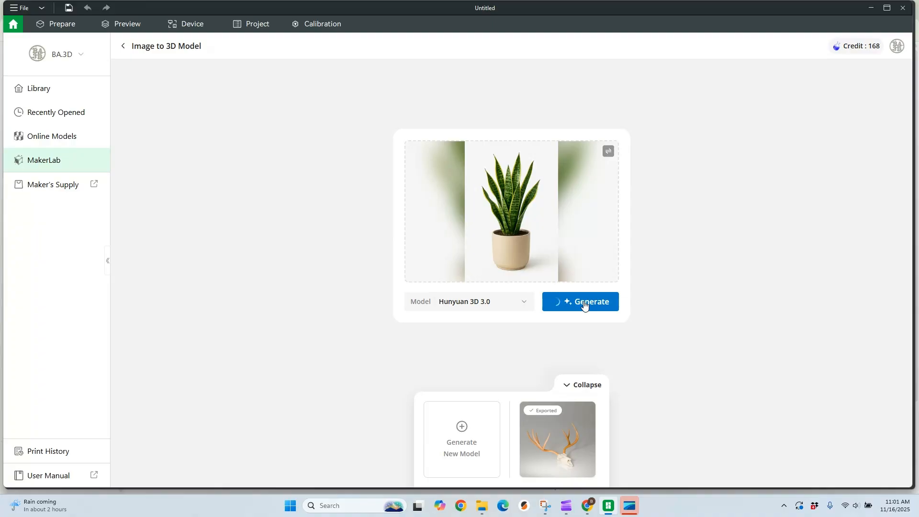
left_click(587, 385)
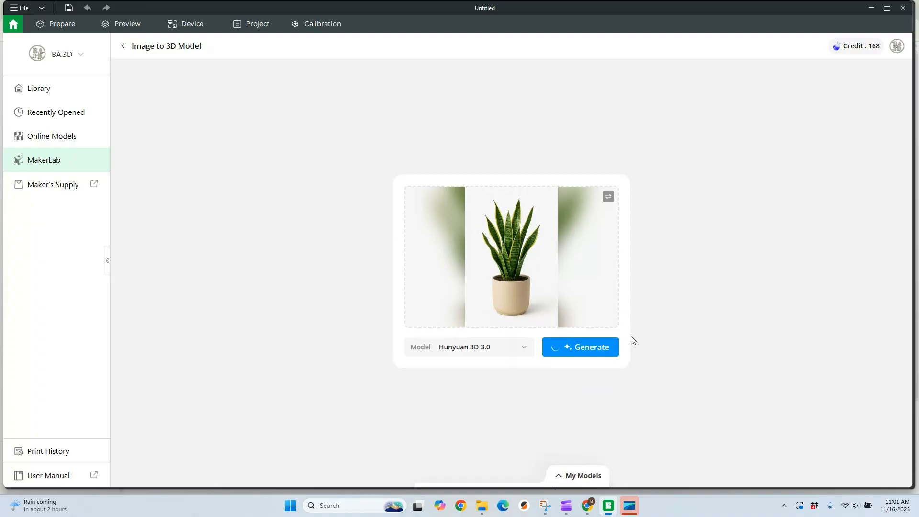
left_click(580, 347)
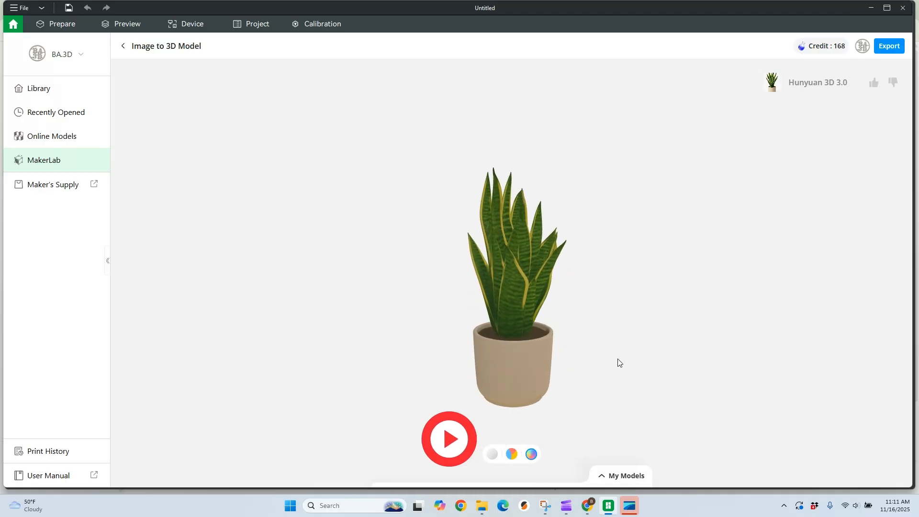
left_click(448, 438)
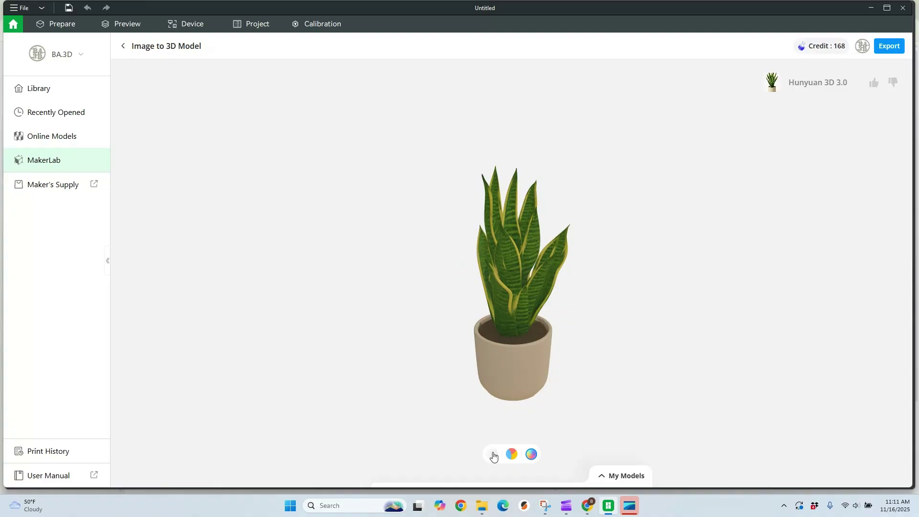
left_click(491, 454)
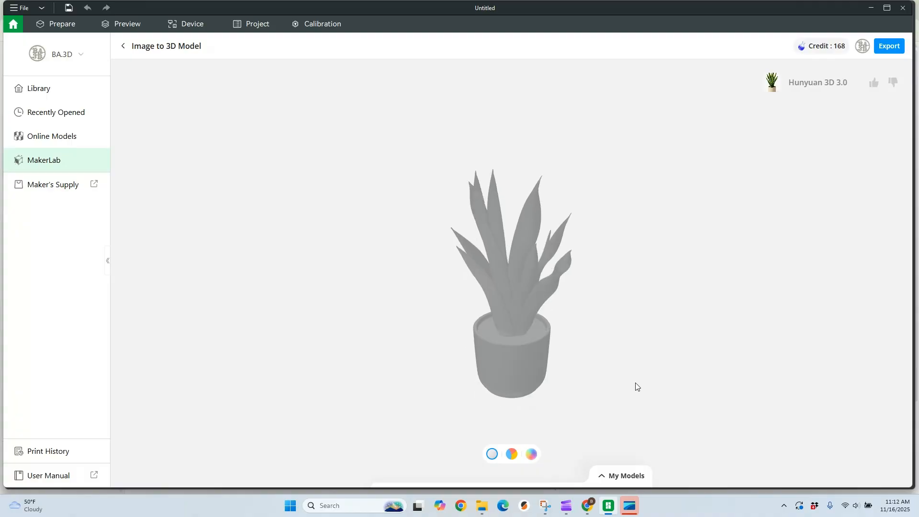
left_click(511, 453)
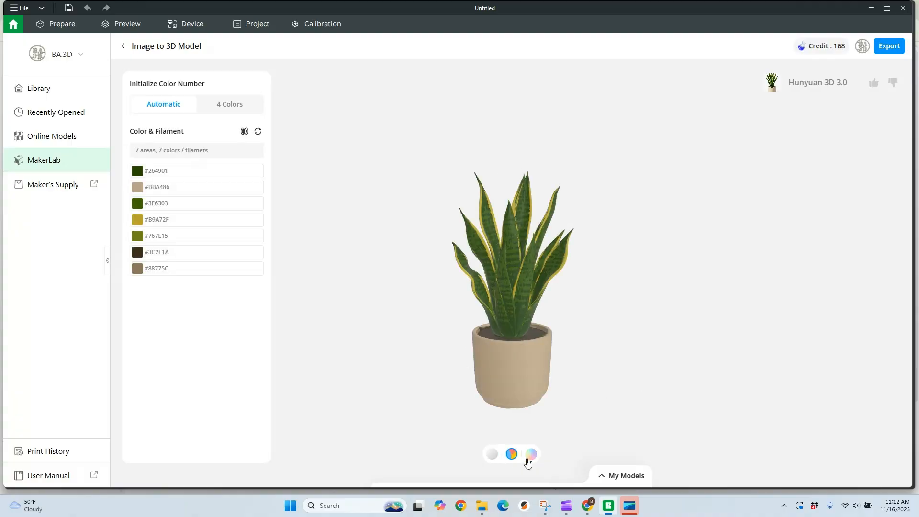
mouse_move(559, 478)
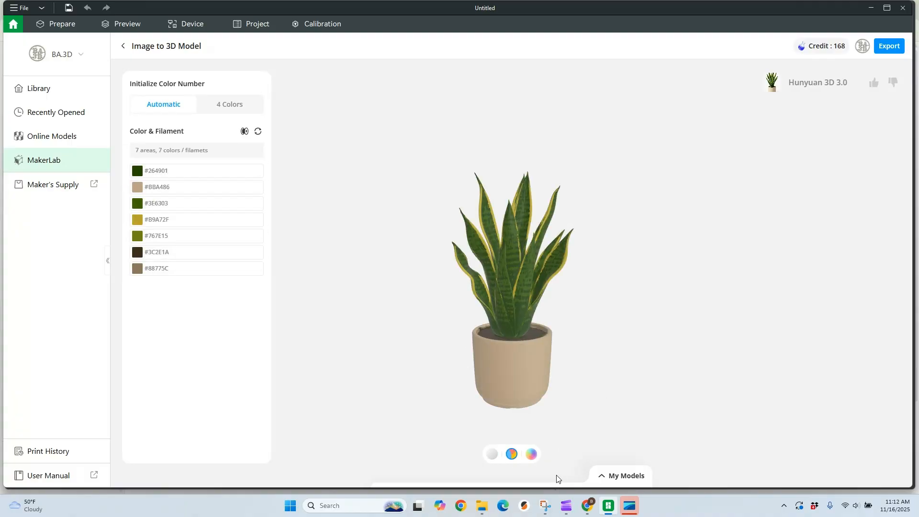
left_click(530, 453)
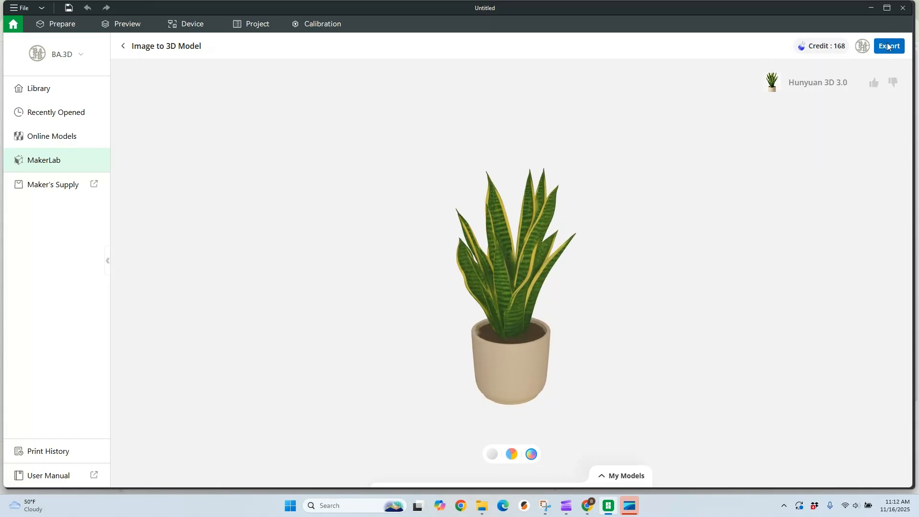
Start the export and view the Get More Credits redeem options from the 2-credit notice
left_click(888, 46)
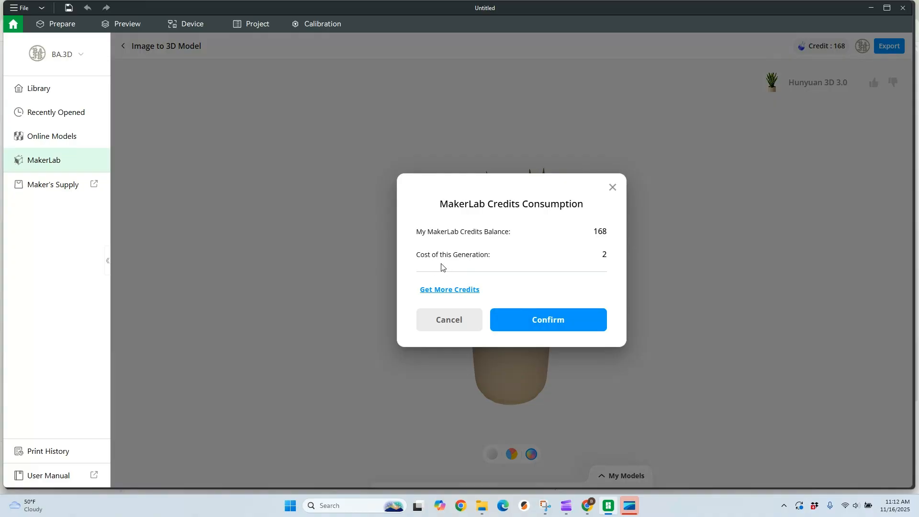
mouse_move(598, 258)
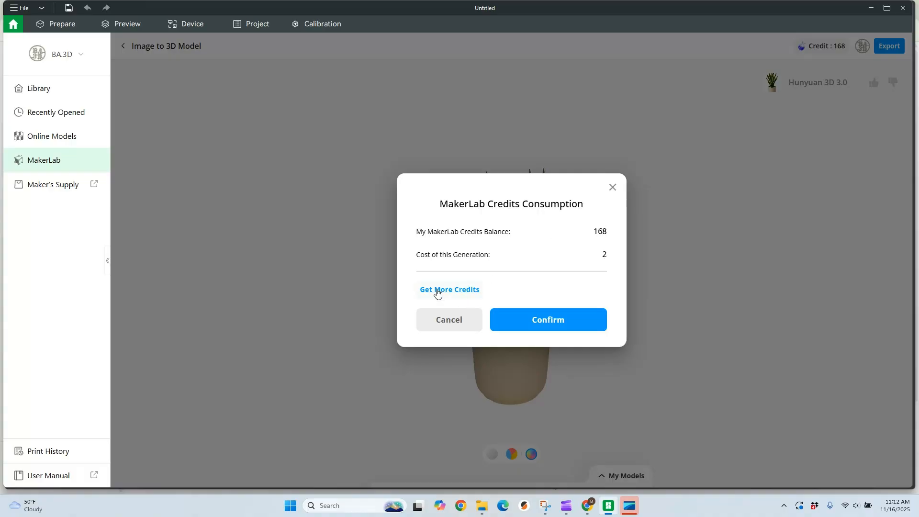
left_click(450, 289)
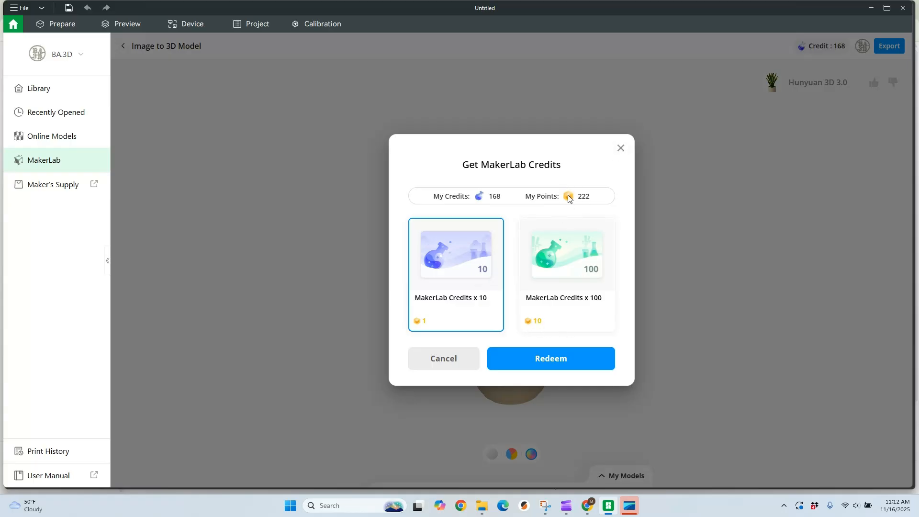
mouse_move(508, 206)
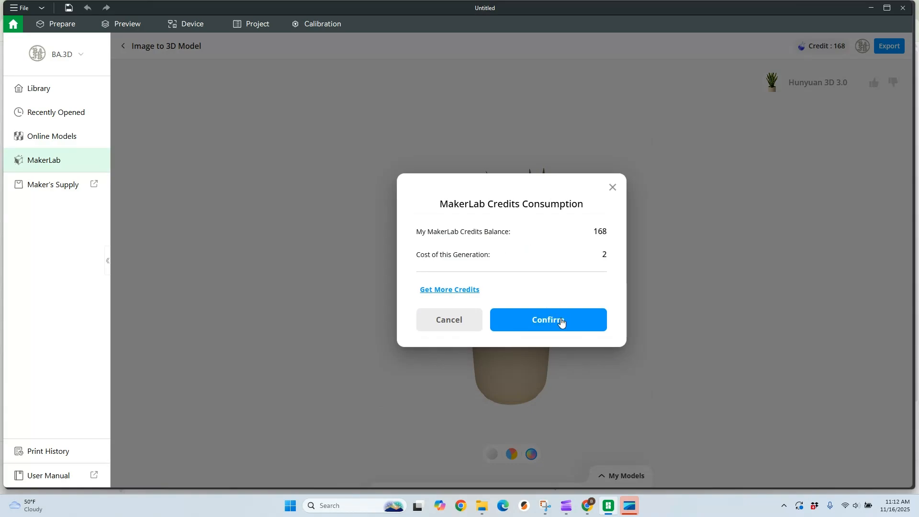
Accept the 2-credit charge and confirm a P1S printer with 0.4 nozzle
left_click(547, 320)
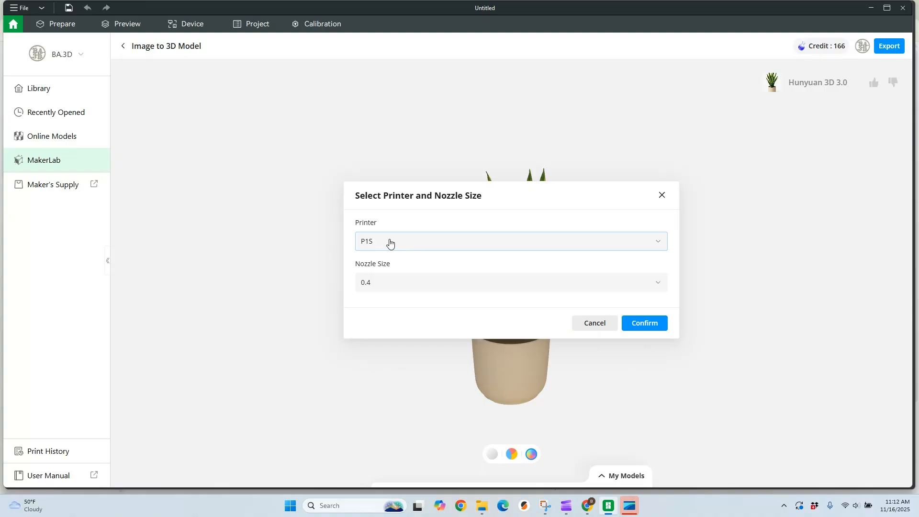
mouse_move(402, 245)
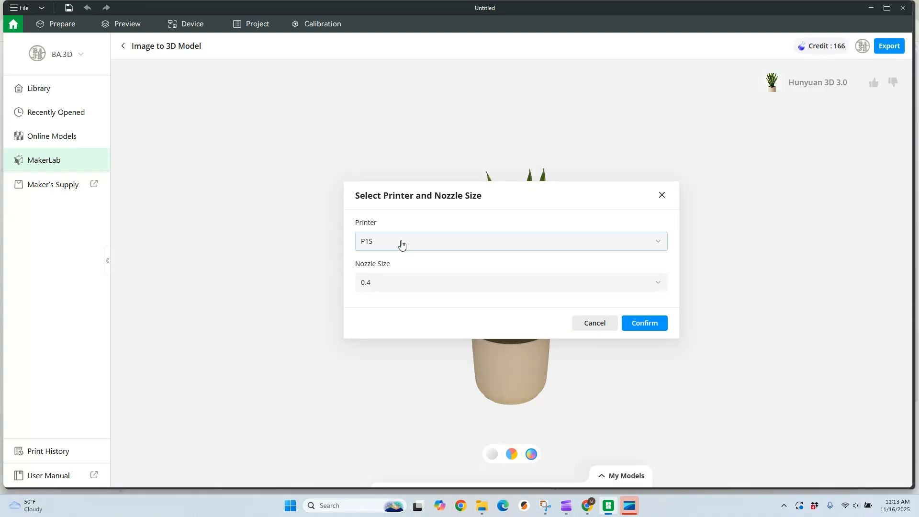
left_click(511, 242)
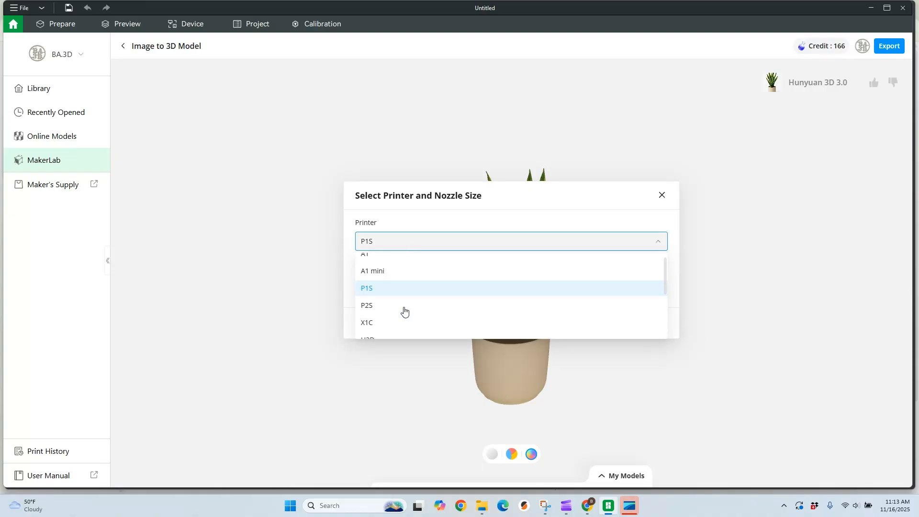
left_click(366, 288)
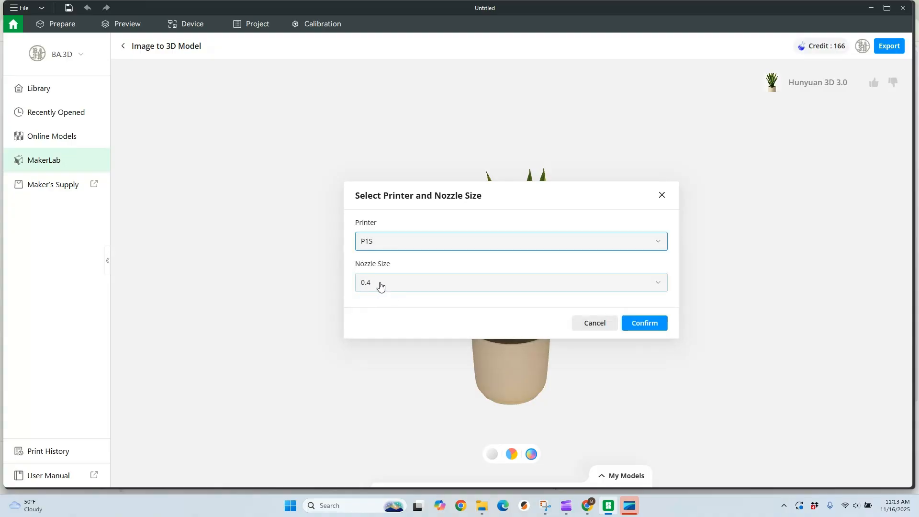
mouse_move(650, 327)
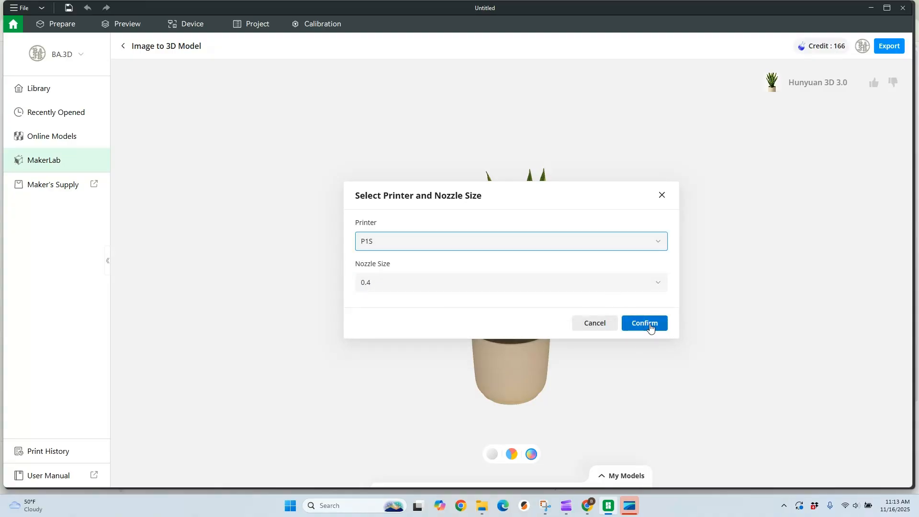
left_click(644, 324)
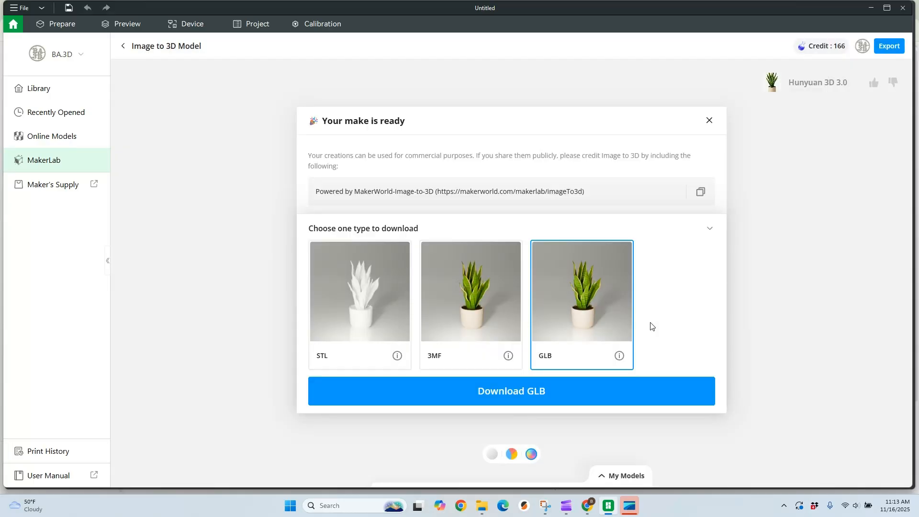
mouse_move(333, 304)
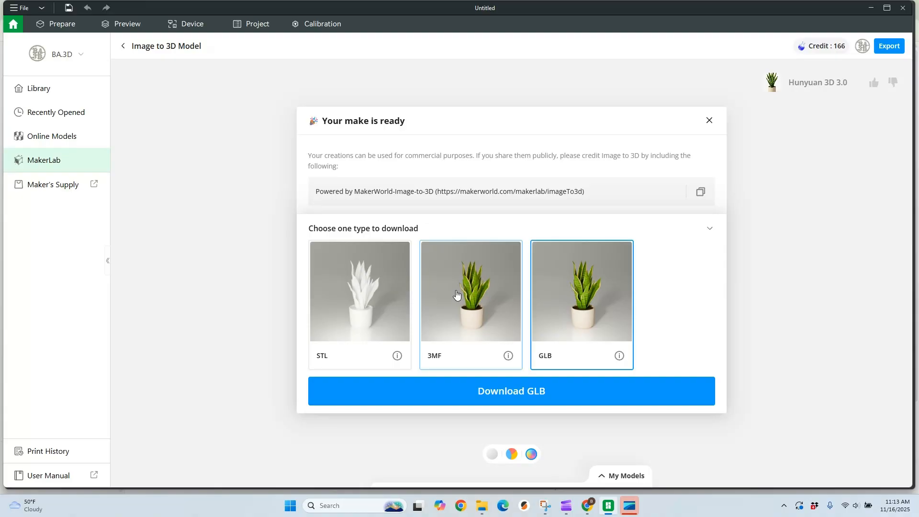
Download the finished snake plant make as a coloured 3MF project
left_click(462, 298)
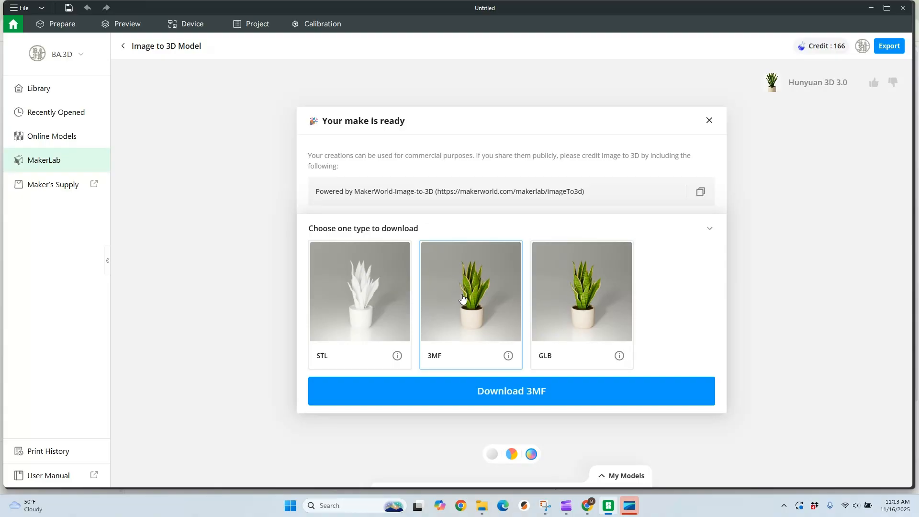
mouse_move(491, 297)
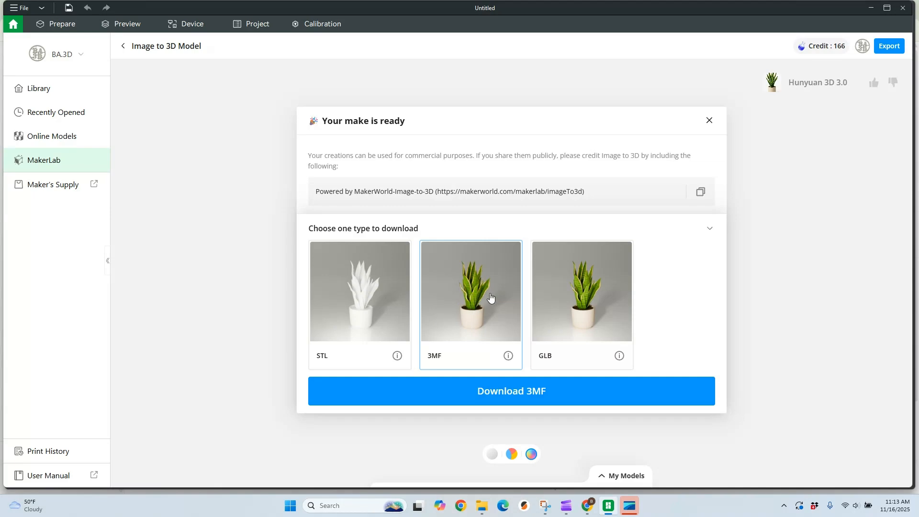
mouse_move(478, 305)
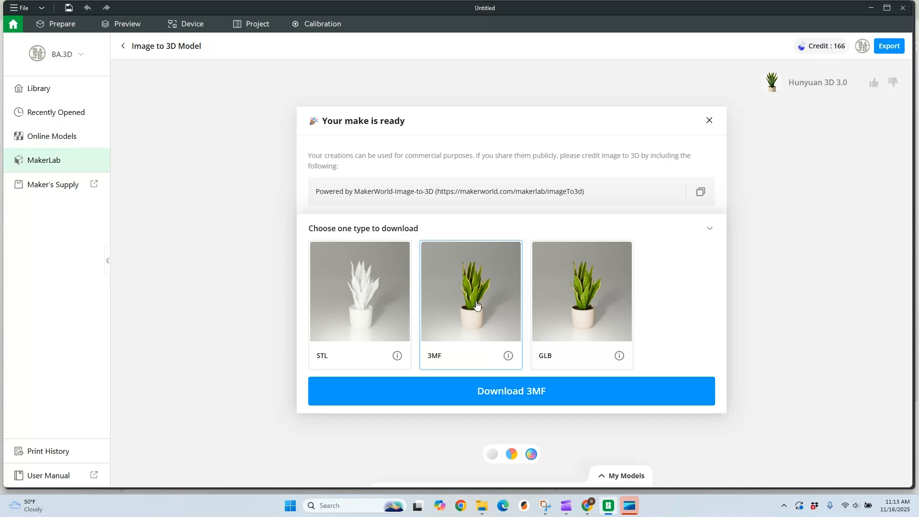
left_click(511, 391)
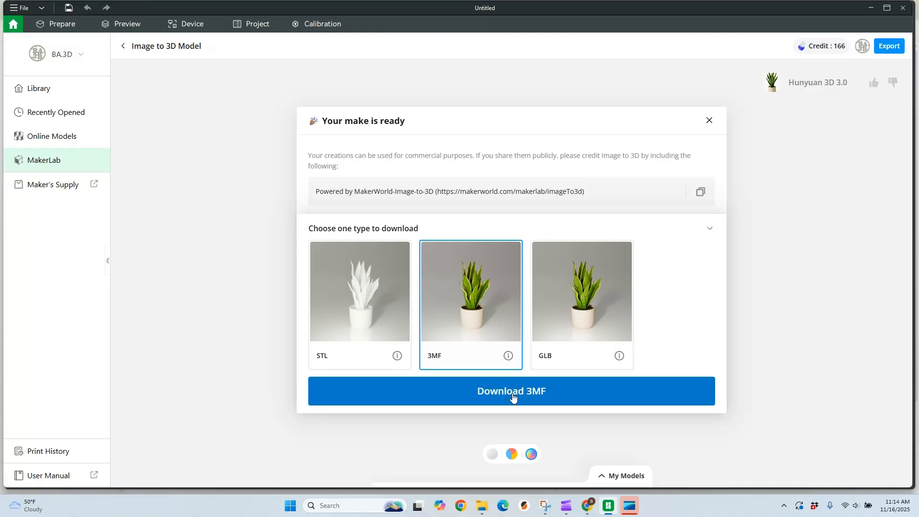
left_click(511, 391)
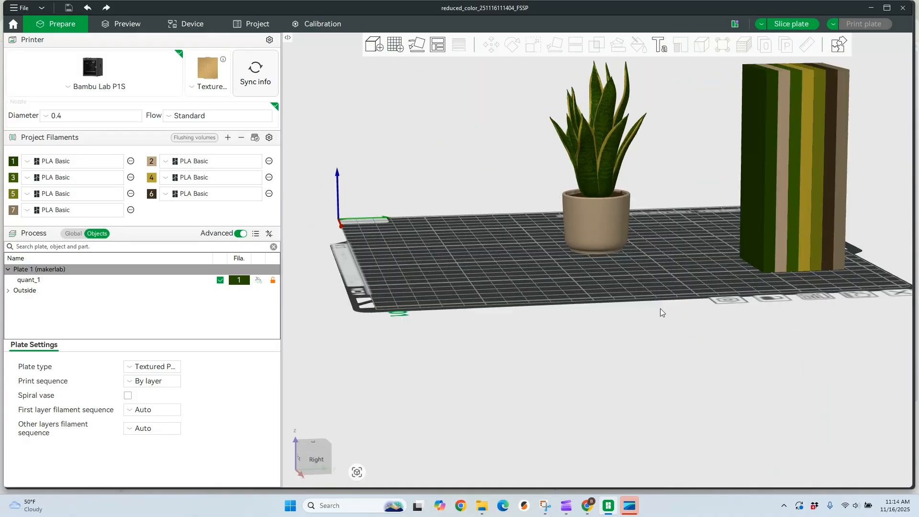
left_click_drag(661, 312, 697, 340)
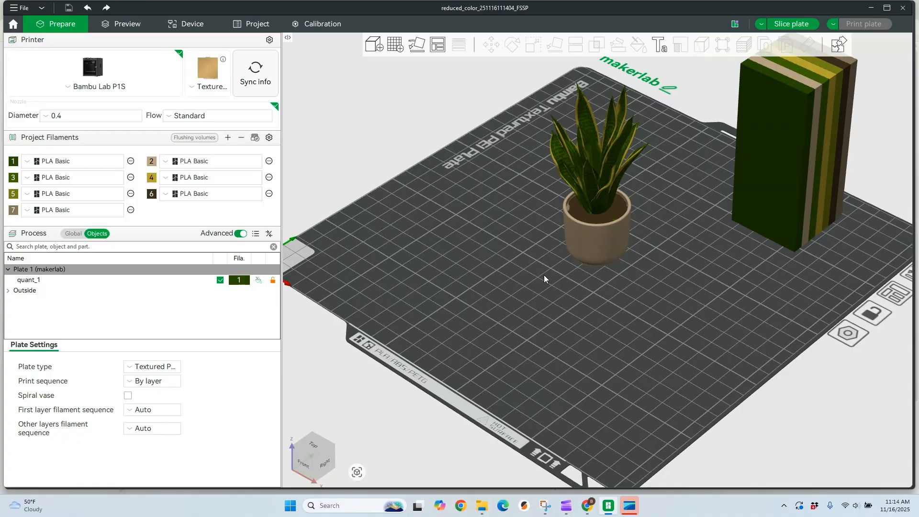
mouse_move(159, 195)
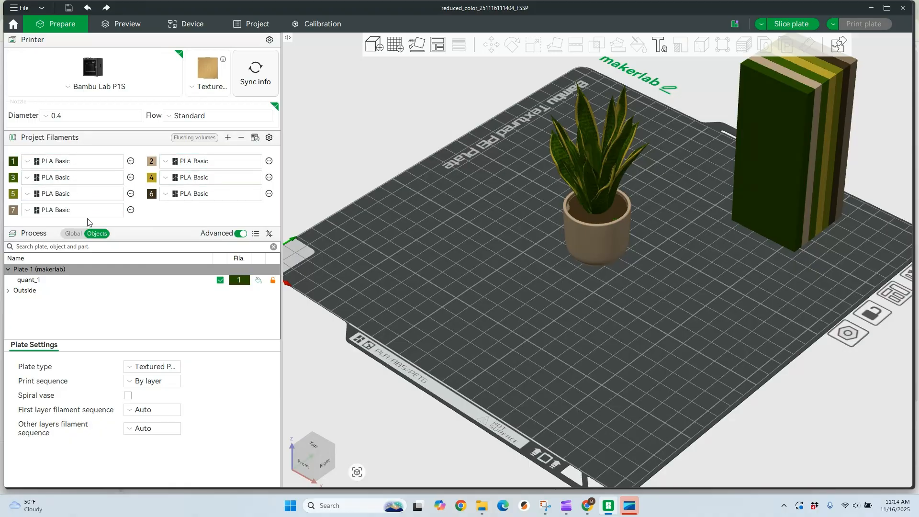
mouse_move(415, 322)
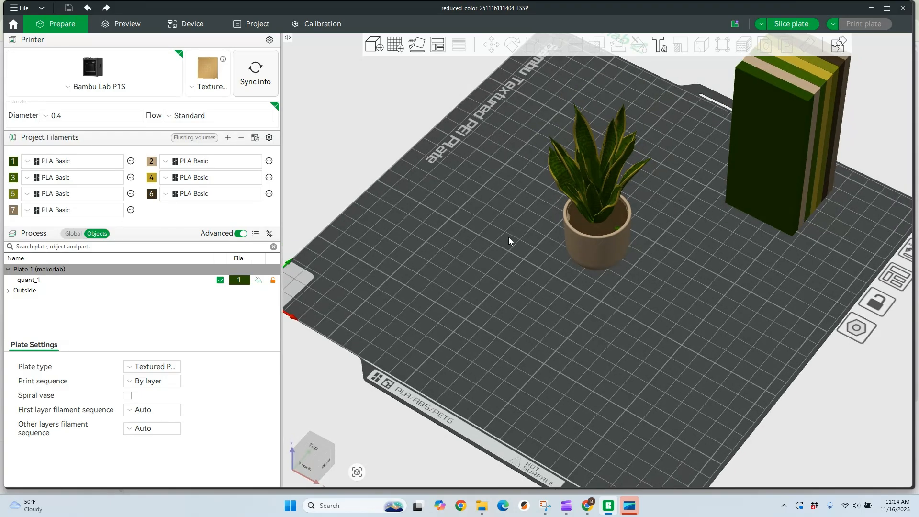
left_click_drag(527, 234, 580, 218)
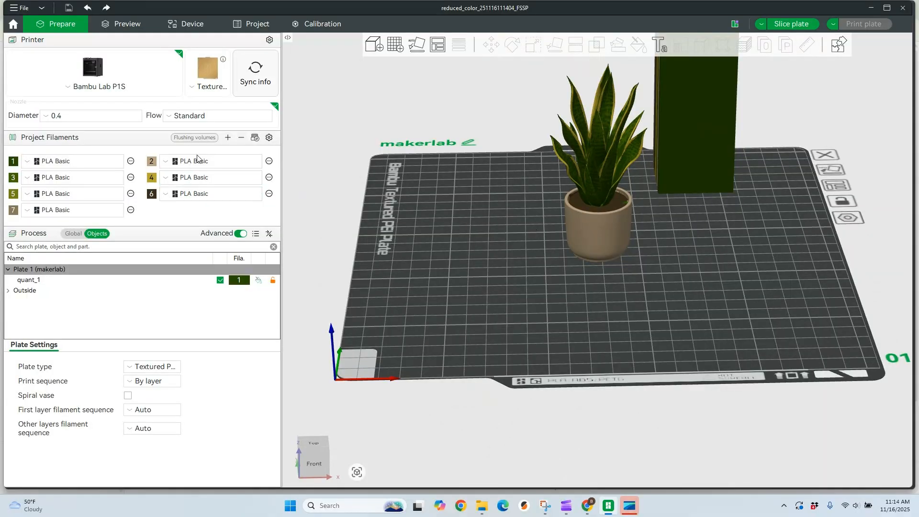
Remove filaments 7, 6 and 5, leaving four PLA filaments in the project
left_click(242, 138)
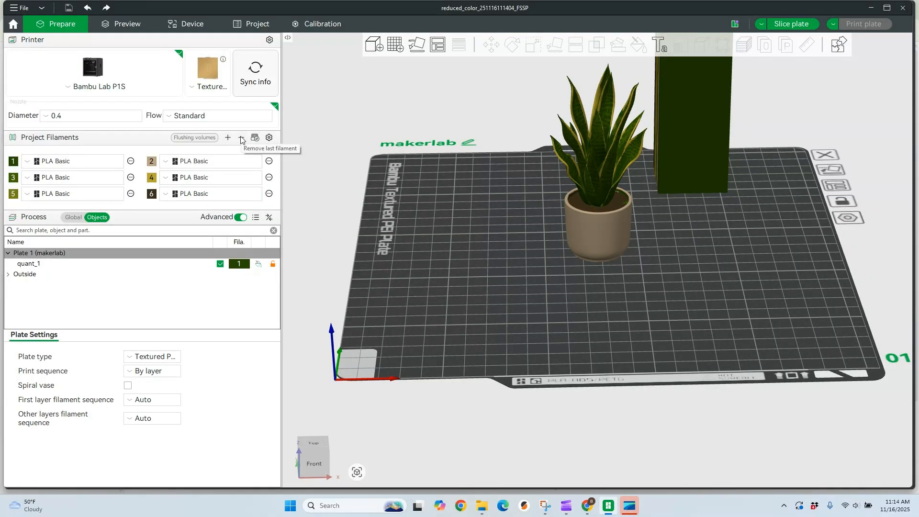
left_click(240, 138)
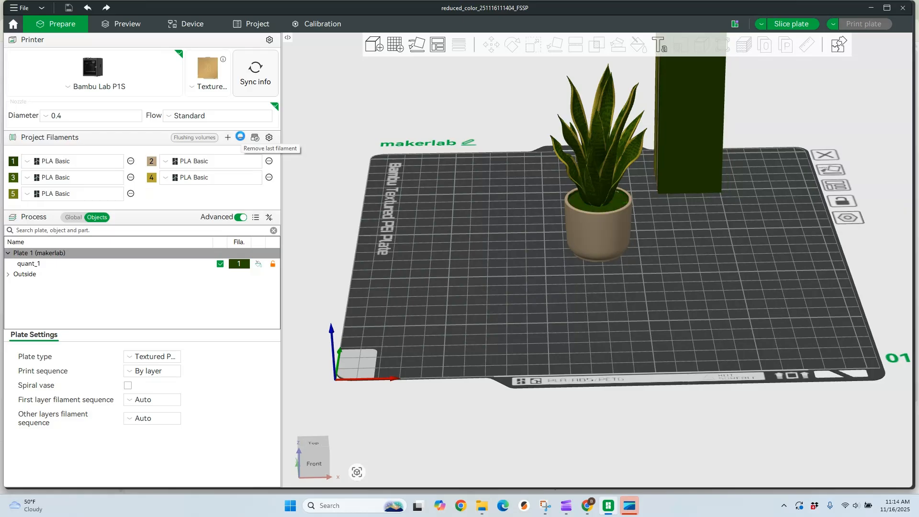
left_click(241, 138)
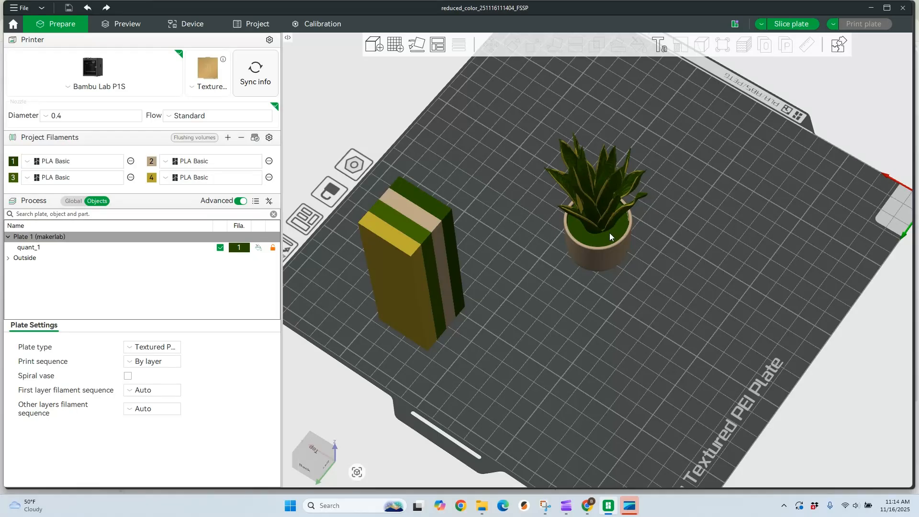
mouse_move(616, 236)
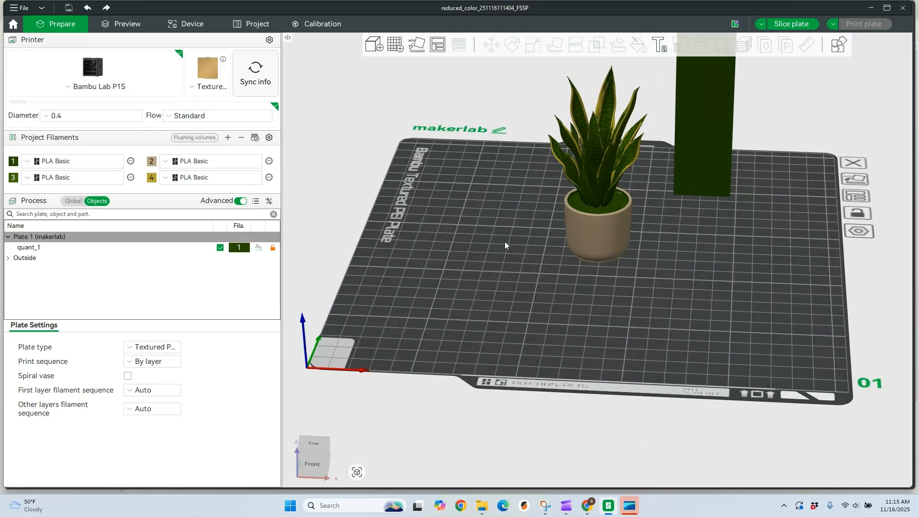
left_click(211, 161)
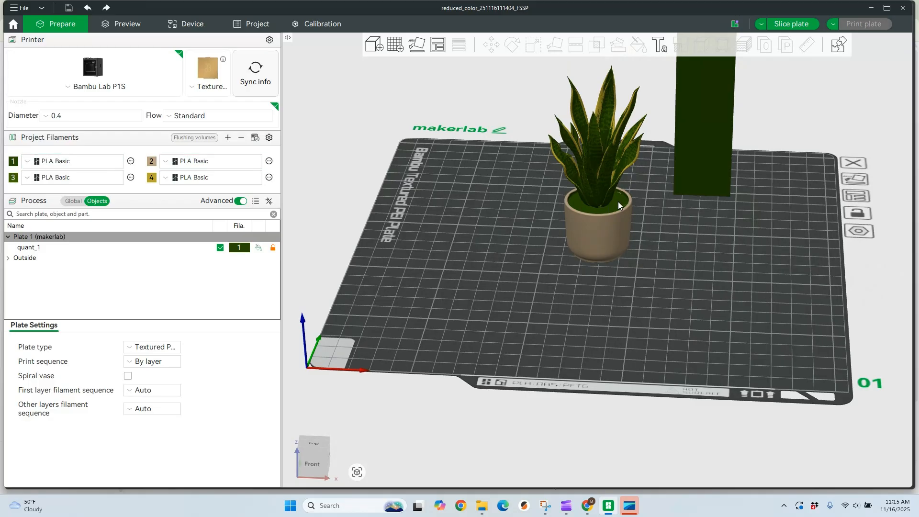
mouse_move(624, 212)
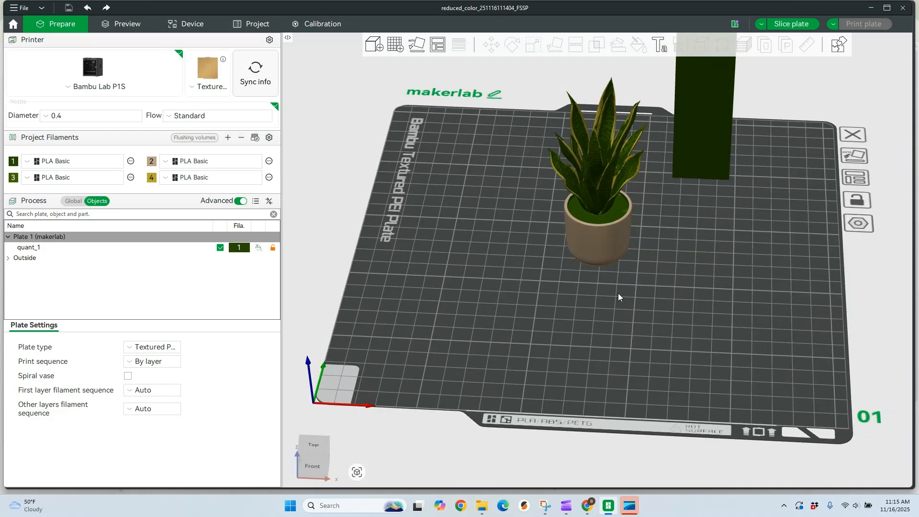
Switch Process to Global and show the Strength settings of 0.20mm Standard
left_click(73, 201)
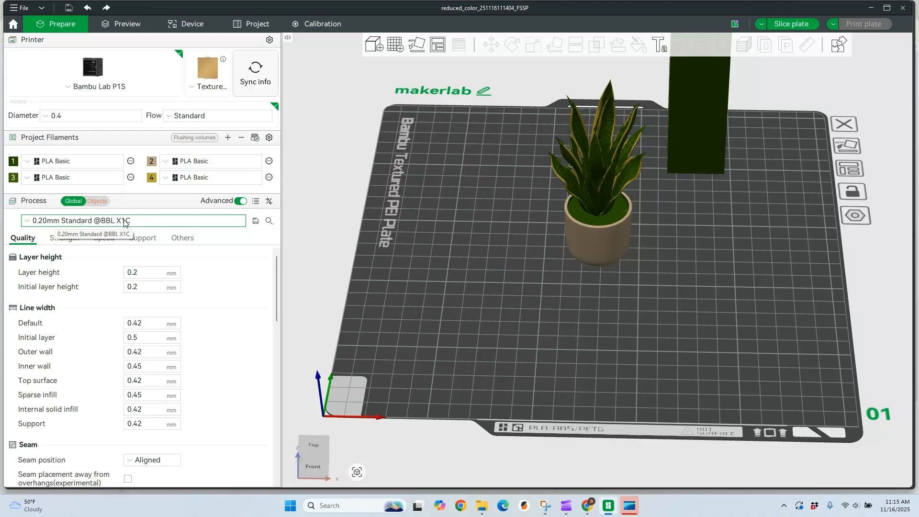
mouse_move(71, 249)
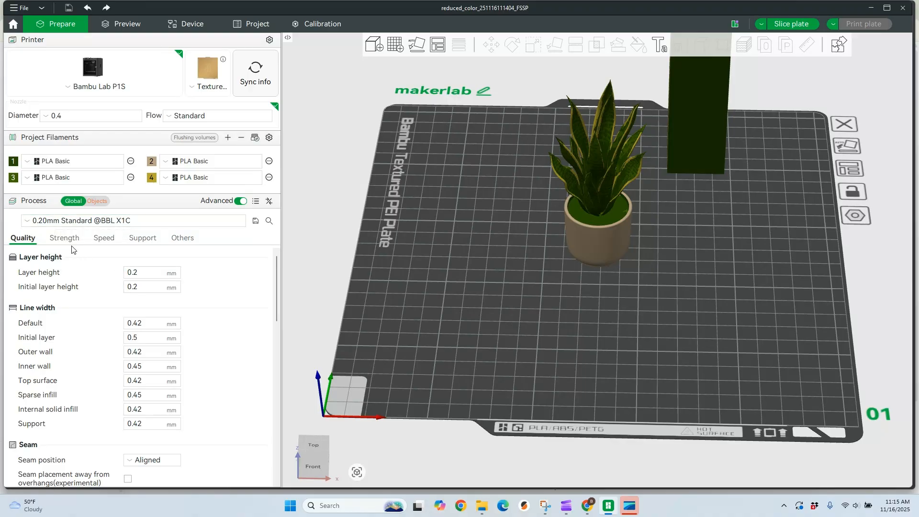
left_click(64, 237)
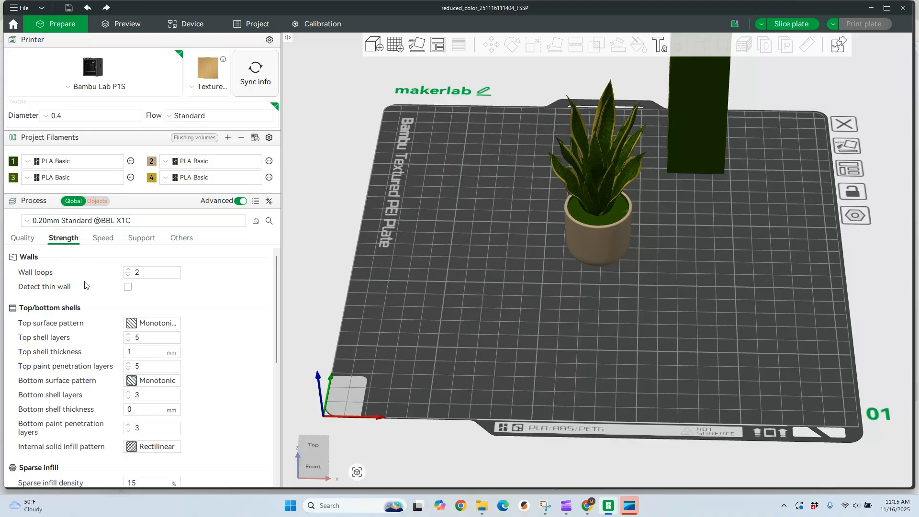
mouse_move(119, 233)
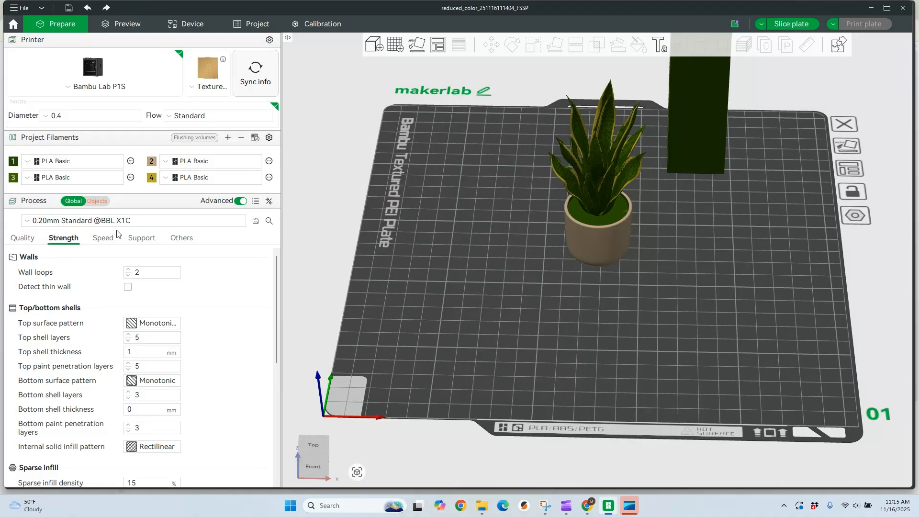
mouse_move(348, 355)
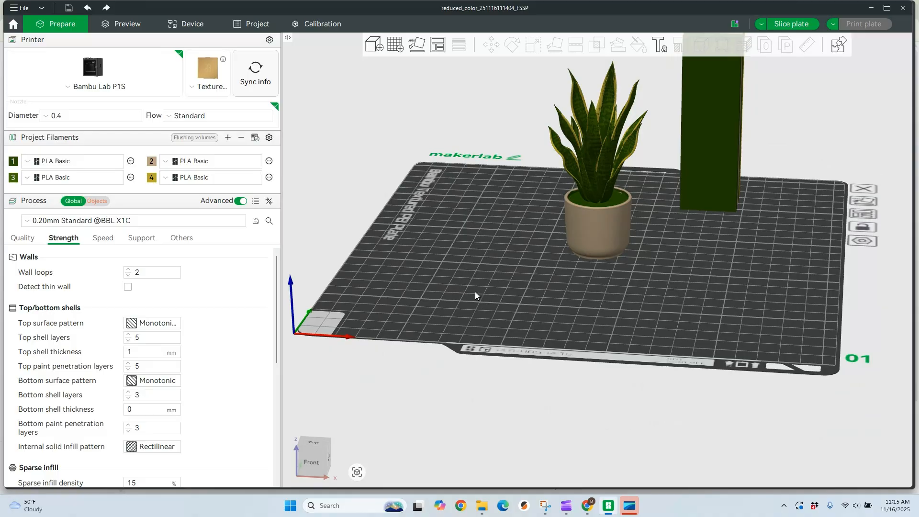
mouse_move(799, 23)
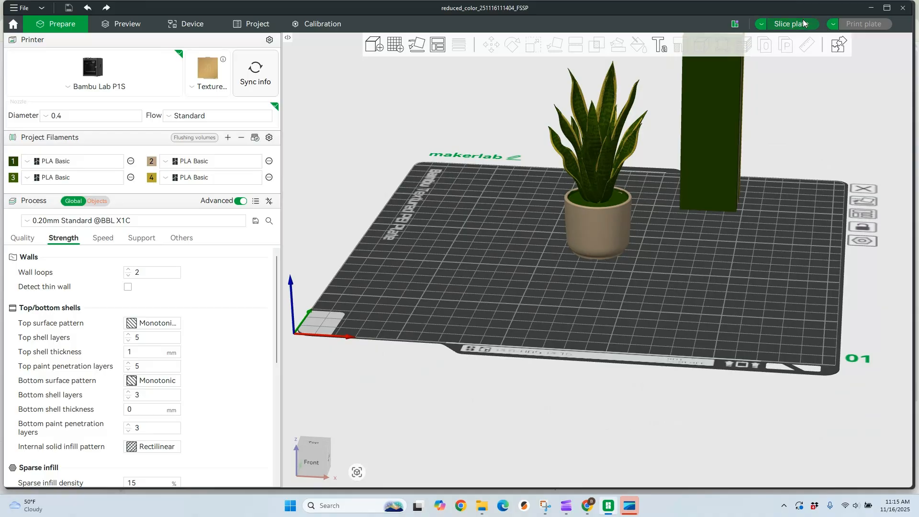
Slice the plate, review the 236 g / 20h52m estimate, and collapse the summary
left_click(792, 24)
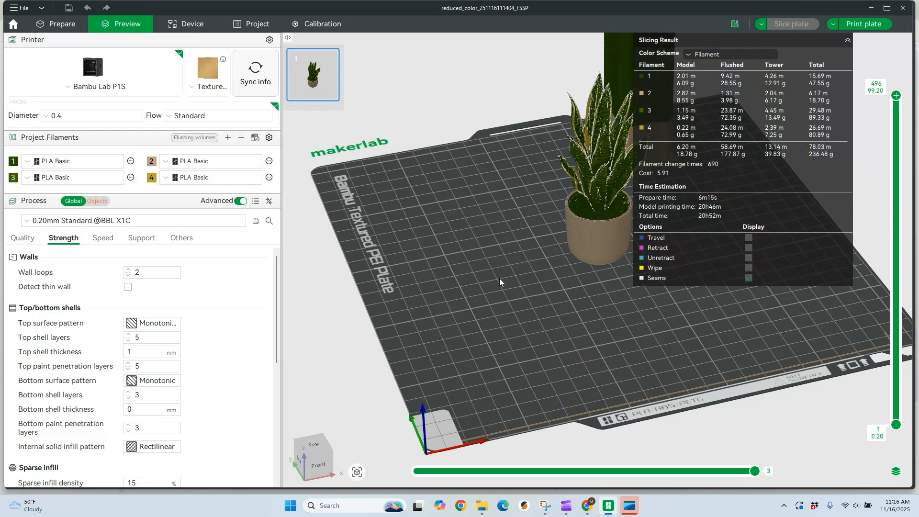
left_click(62, 177)
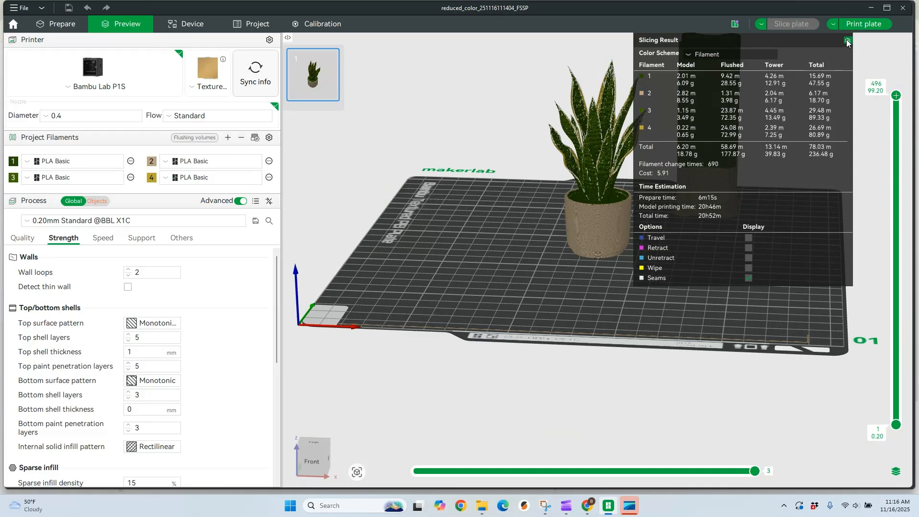
left_click(847, 41)
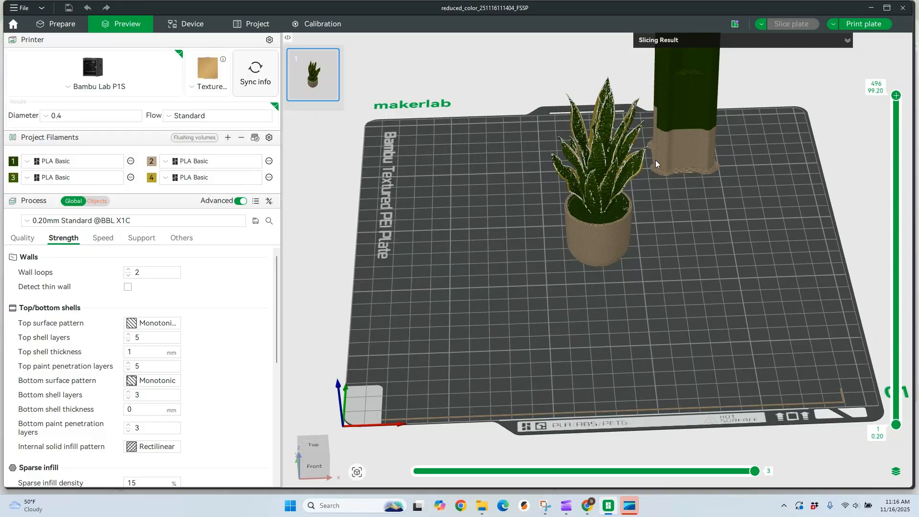
Back in Prepare, erase all colour painting from the snake plant
left_click(62, 24)
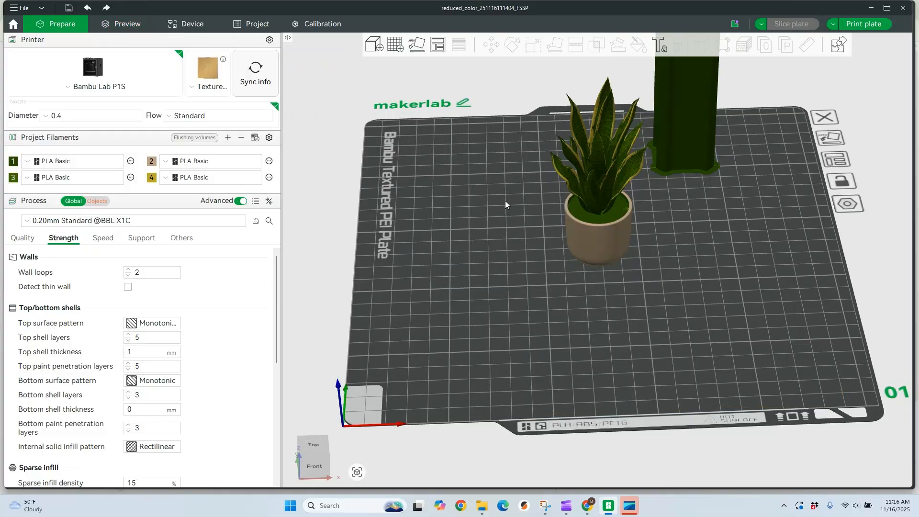
mouse_move(605, 185)
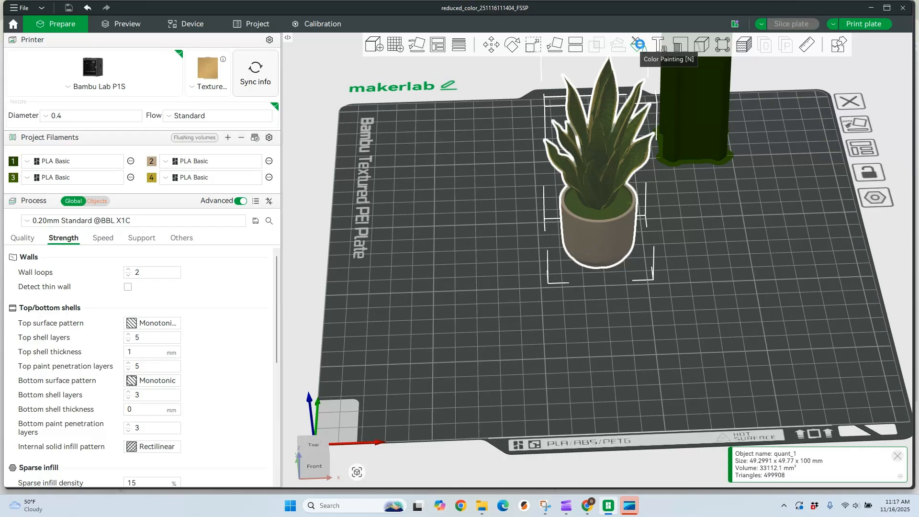
left_click(639, 45)
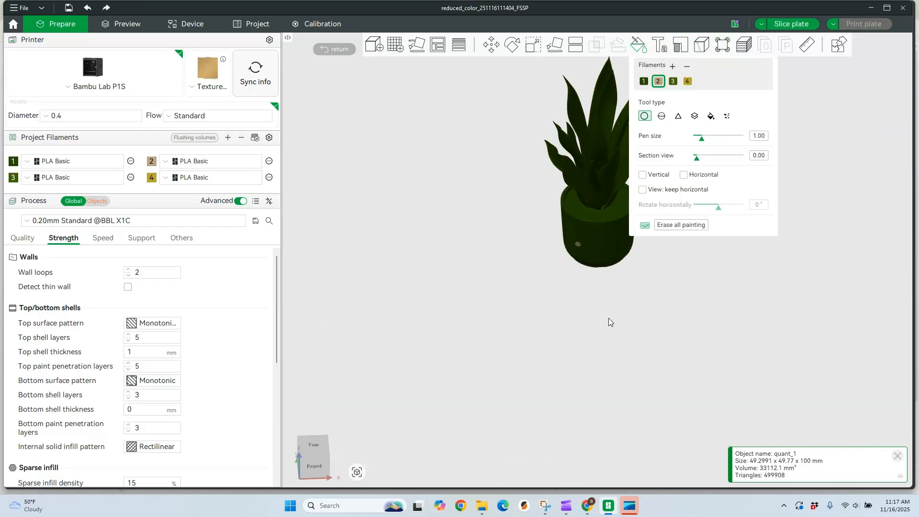
mouse_move(798, 94)
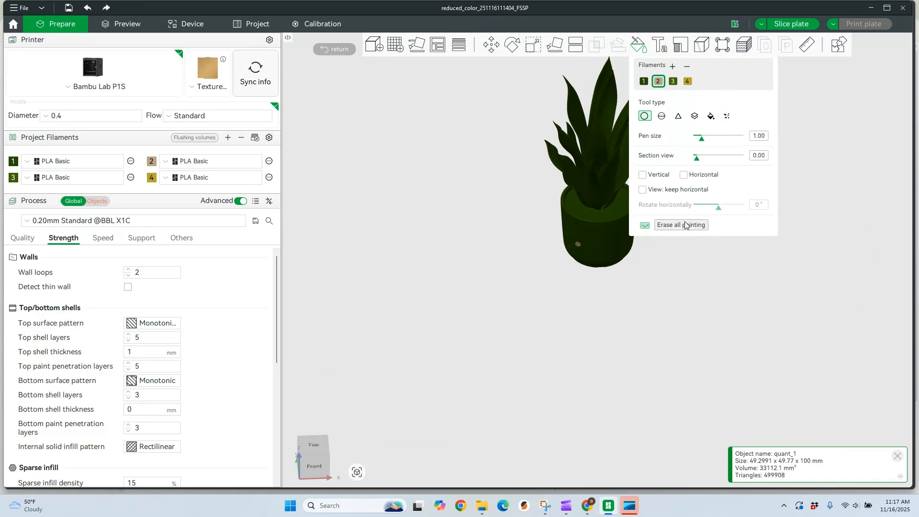
left_click(334, 49)
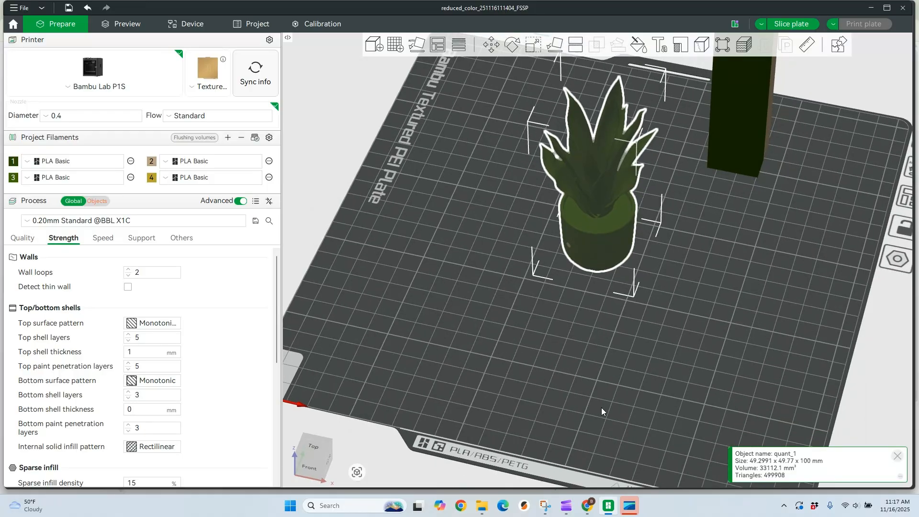
mouse_move(604, 243)
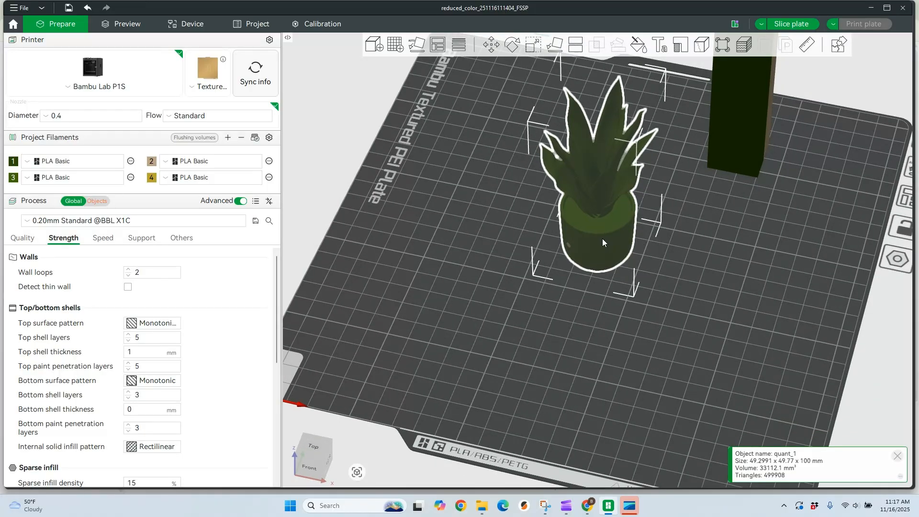
mouse_move(608, 233)
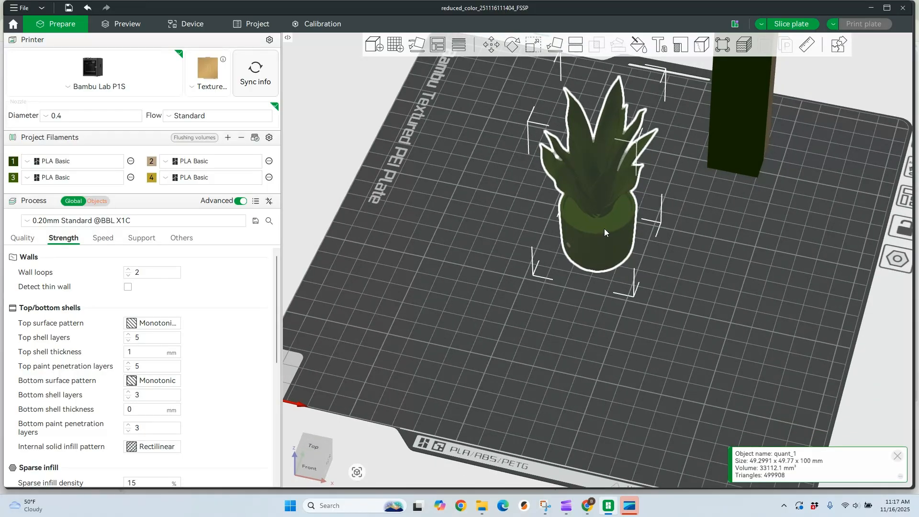